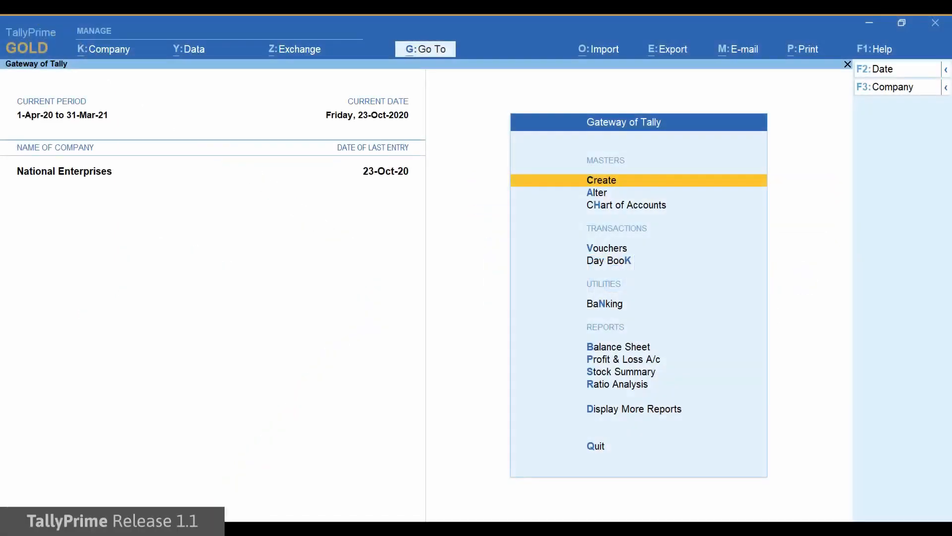
Show the company management menu for National Enterprises from the Gateway of Tally
{"action": "left_click", "coordinate": [114, 49]}
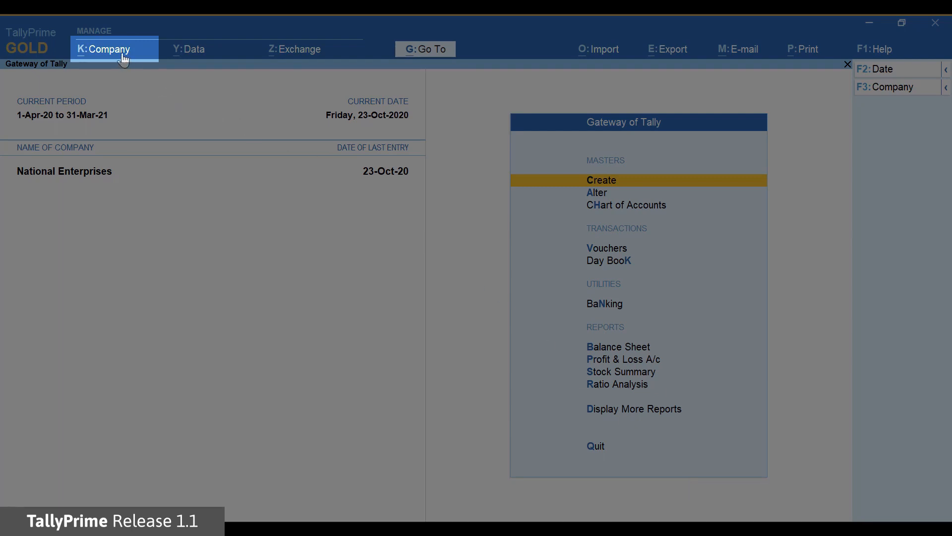
{"action": "left_click", "coordinate": [109, 50]}
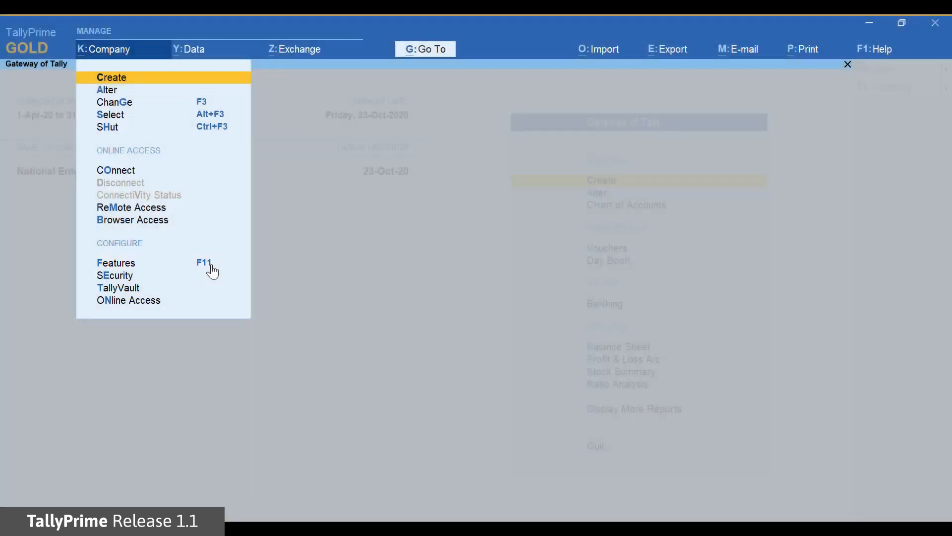
Bring up Company Features Alteration for National Enterprises with its GST options
{"action": "left_click", "coordinate": [115, 262]}
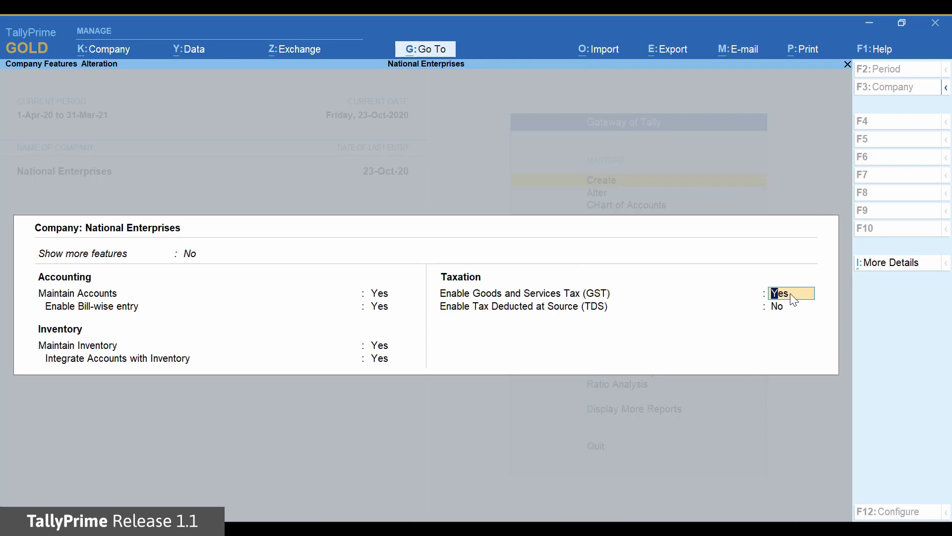
In the company's GST details, set e-Invoicing applicable to Yes
{"action": "left_click", "coordinate": [779, 294]}
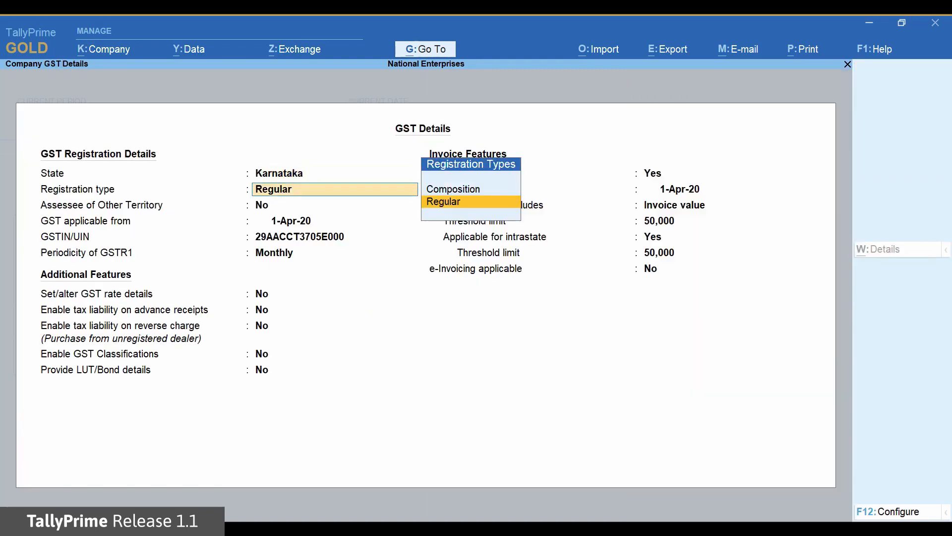
{"action": "left_click", "coordinate": [443, 201]}
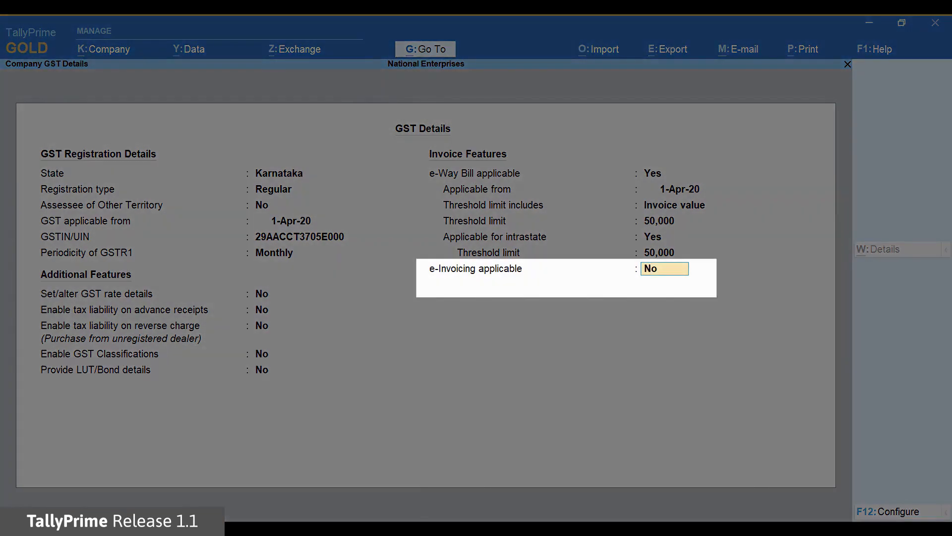
{"action": "type", "text": "Yes"}
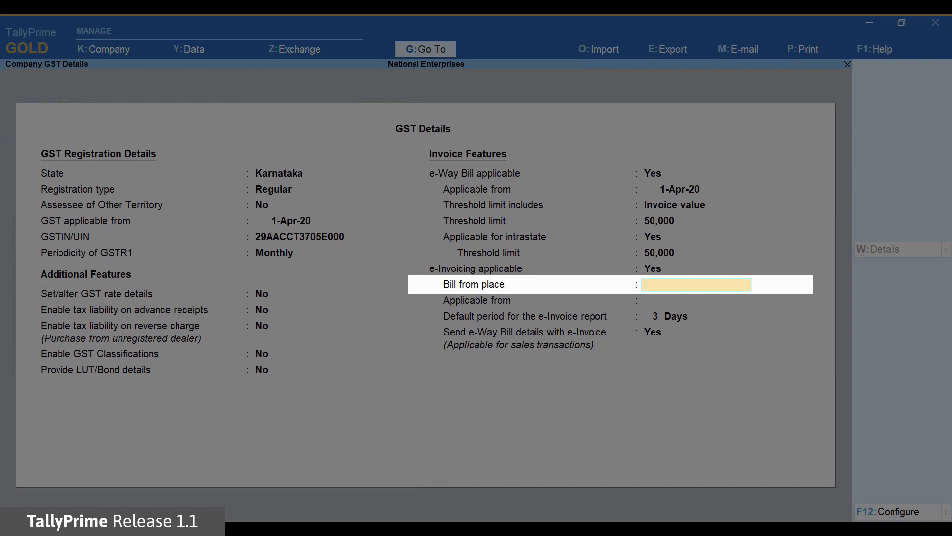
Enter RT Nagar as the e-invoicing bill-from place
{"action": "type", "text": "RT"}
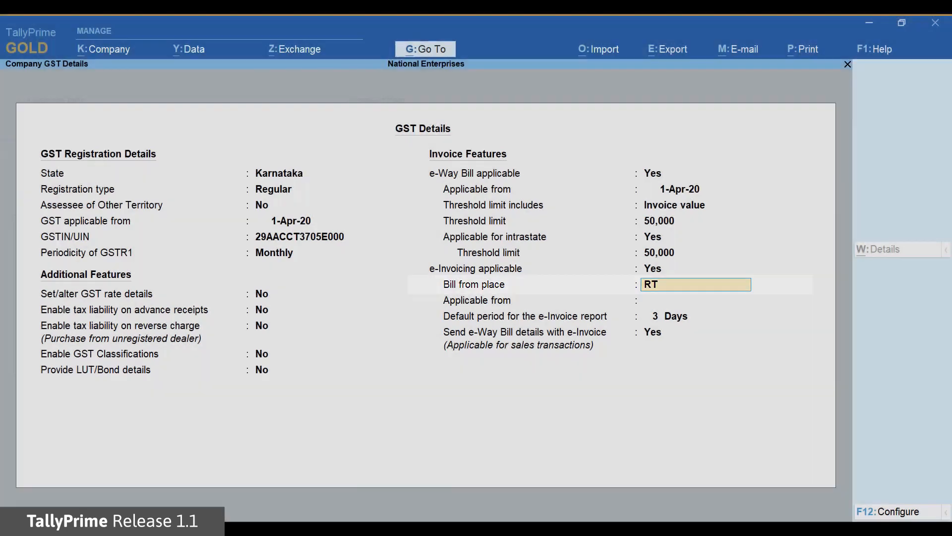
{"action": "type", "text": "Nag"}
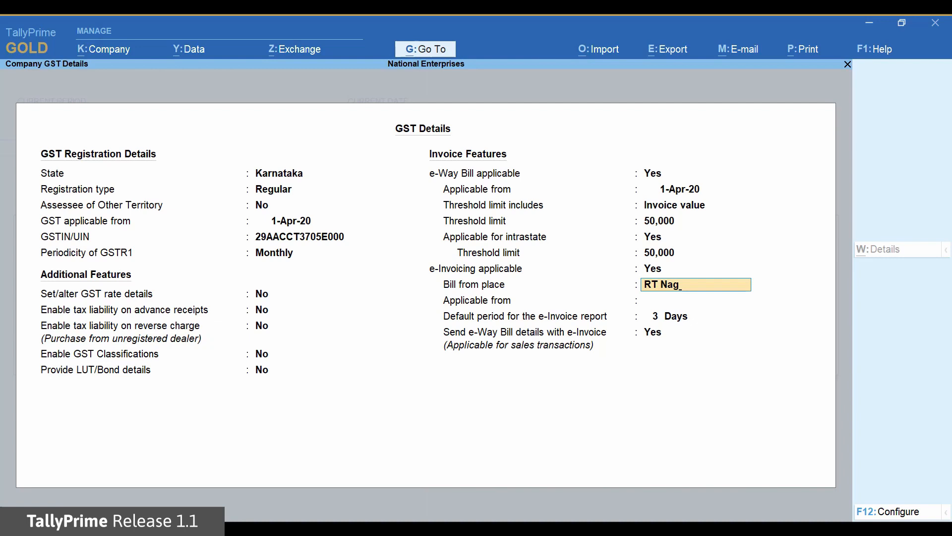
{"action": "type", "text": "ar"}
{"action": "left_click", "coordinate": [695, 299]}
{"action": "type", "text": "1-Oct-20"}
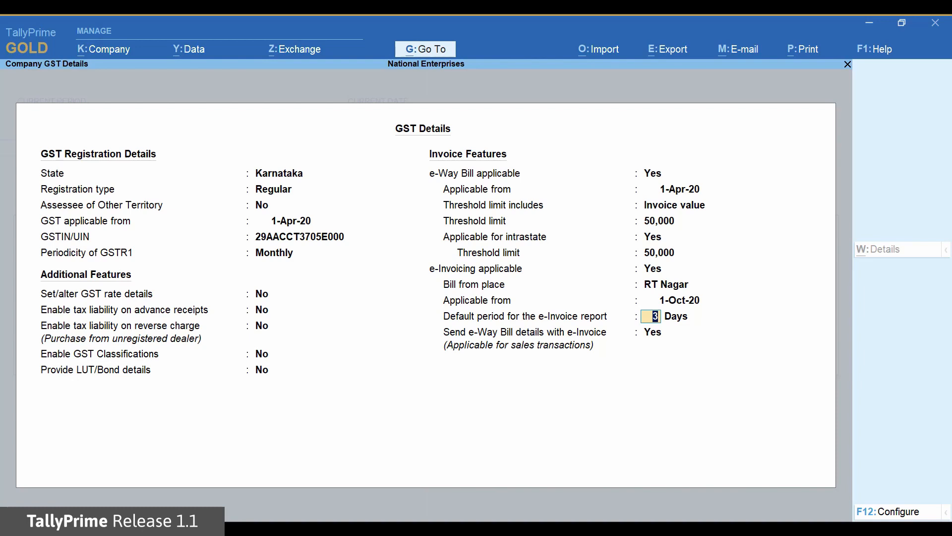
Set the e-Invoice report default period to 10 days and accept the GST details
{"action": "type", "text": "10"}
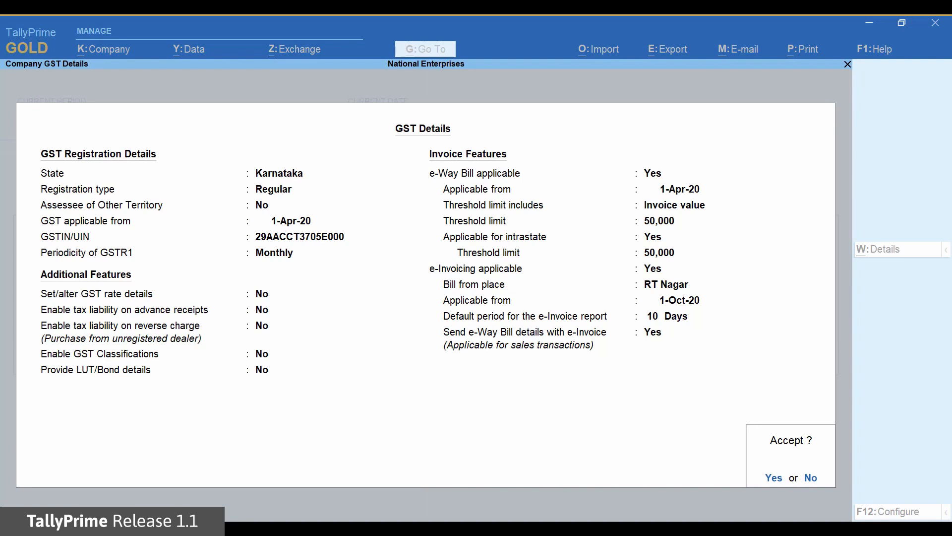
{"action": "left_click", "coordinate": [773, 478]}
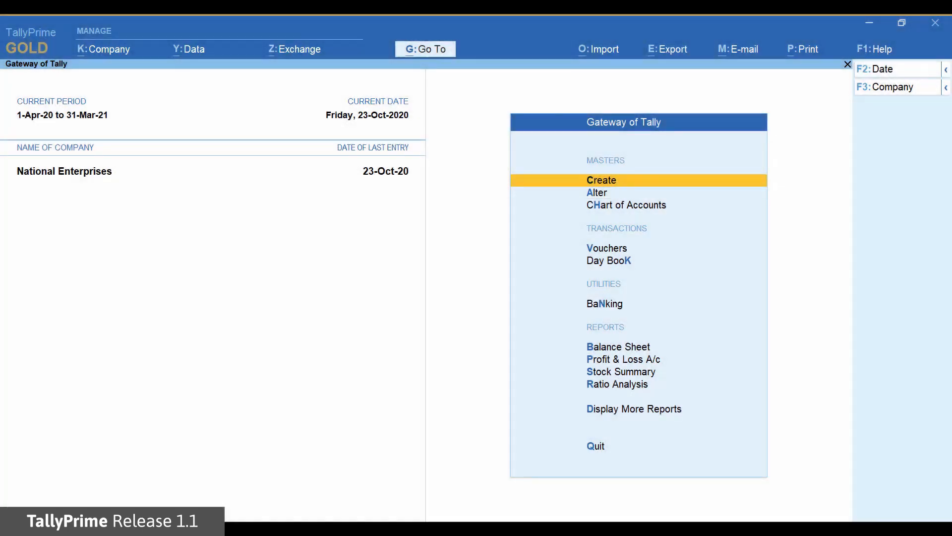
Alter the Dollar currency master and filter its formal name list to US Dollar
{"action": "left_click", "coordinate": [596, 192]}
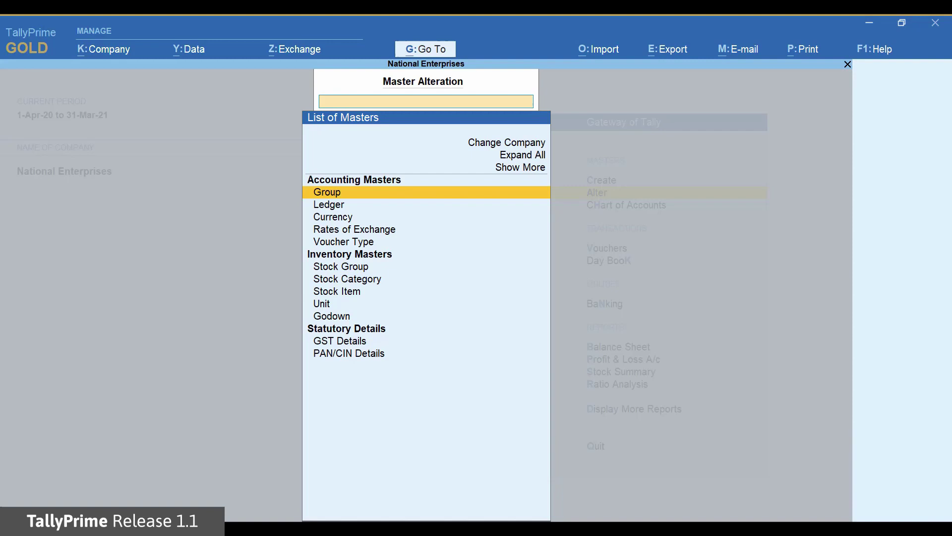
{"action": "left_click", "coordinate": [333, 218]}
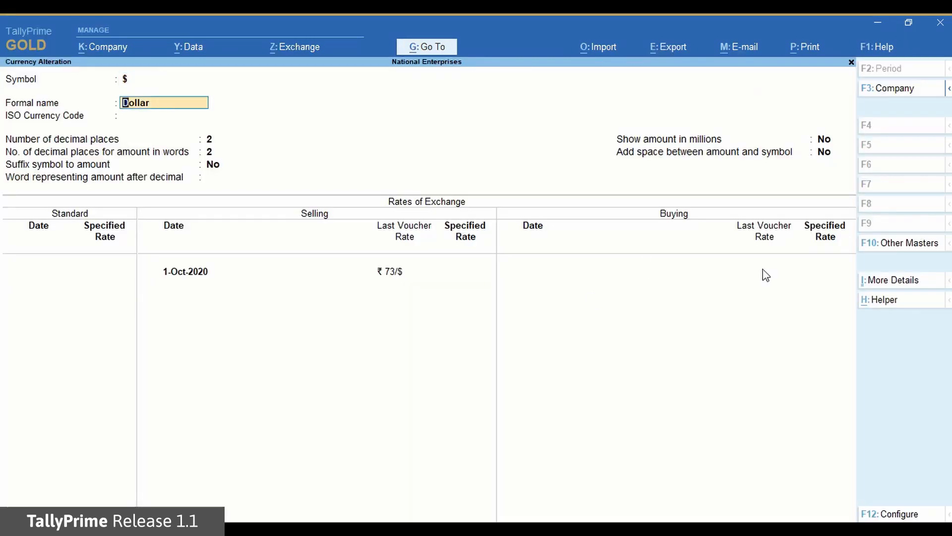
{"action": "left_click", "coordinate": [163, 102]}
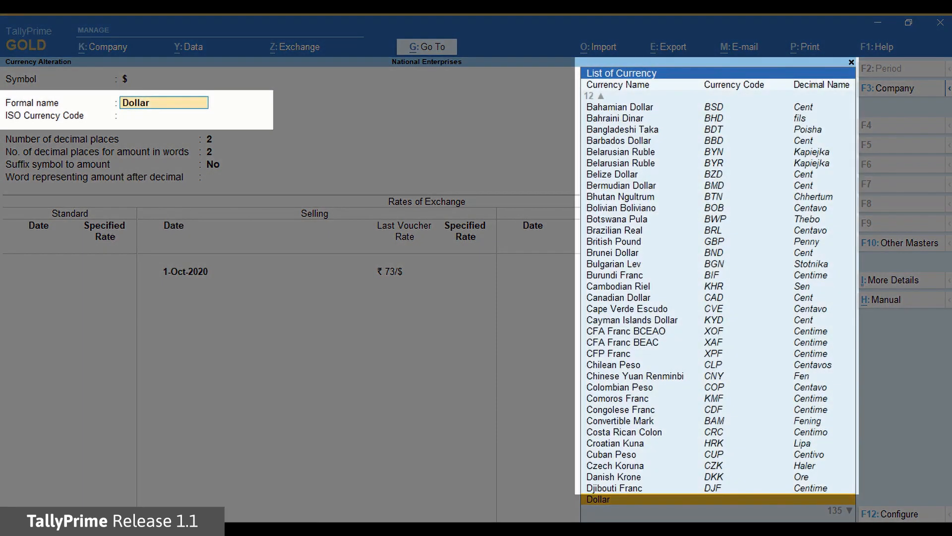
{"action": "type", "text": "Us"}
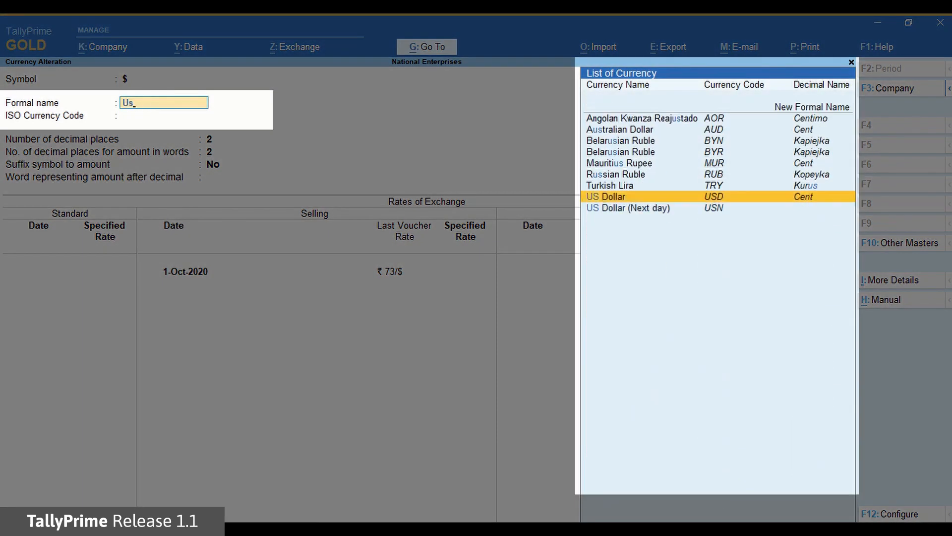